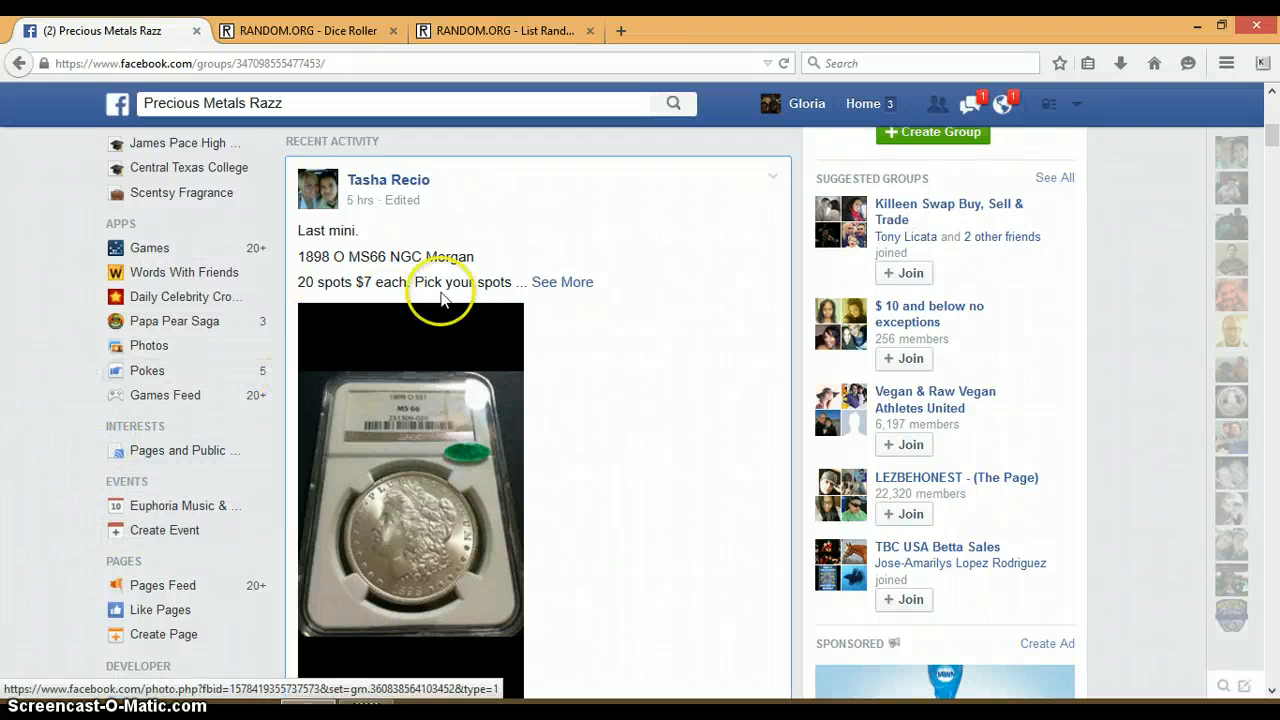
pyautogui.moveTo(564, 282)
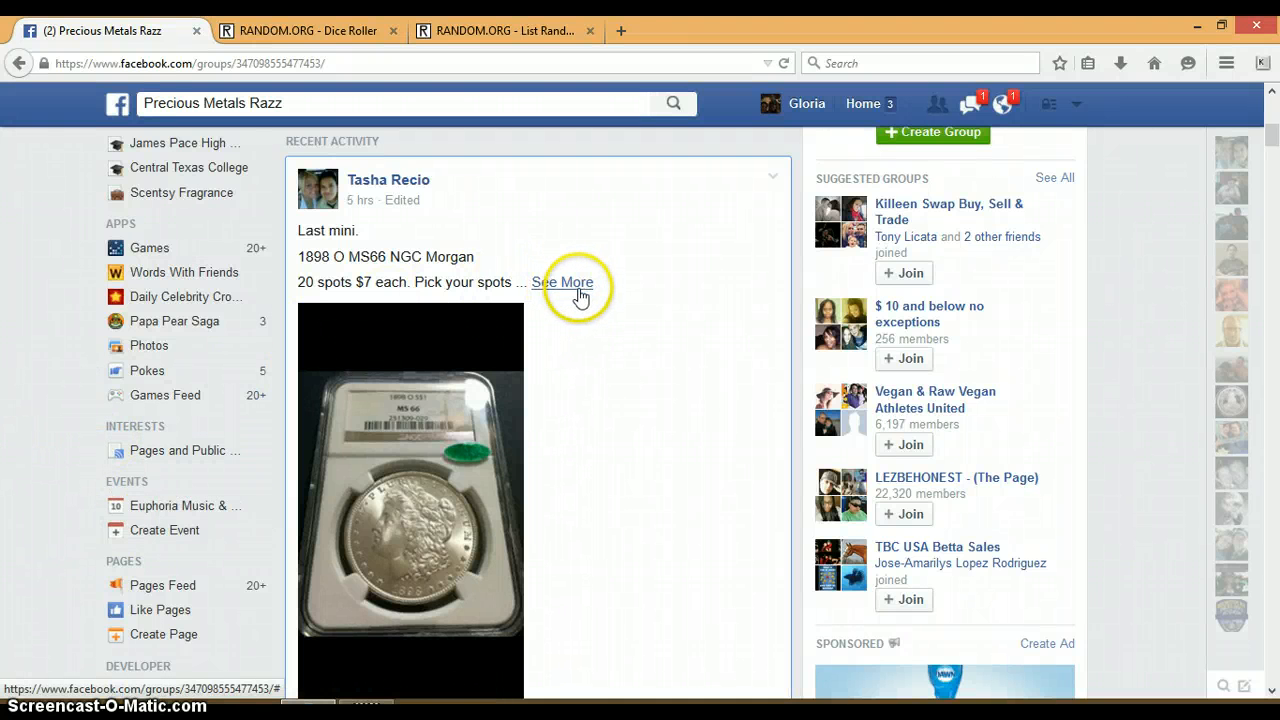
# Expand the Morgan coin raffle post to its full prize details and reach the comments
pyautogui.click(564, 282)
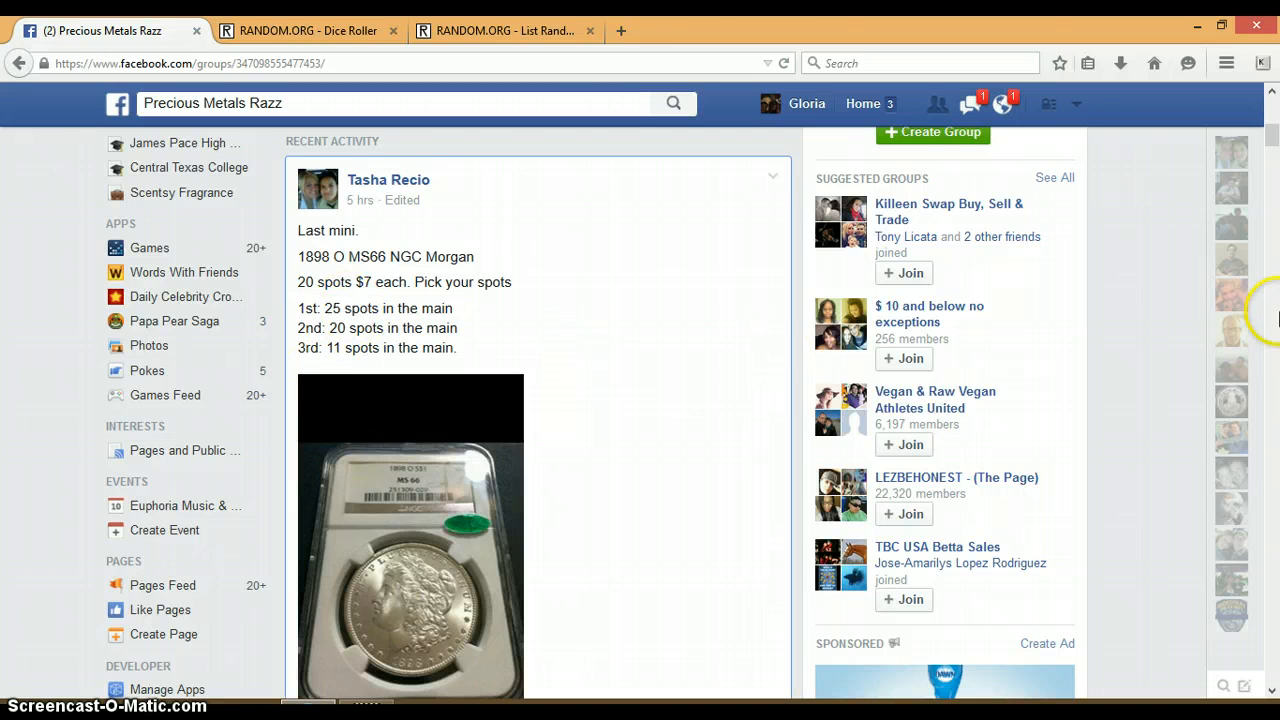
pyautogui.scroll(-3)
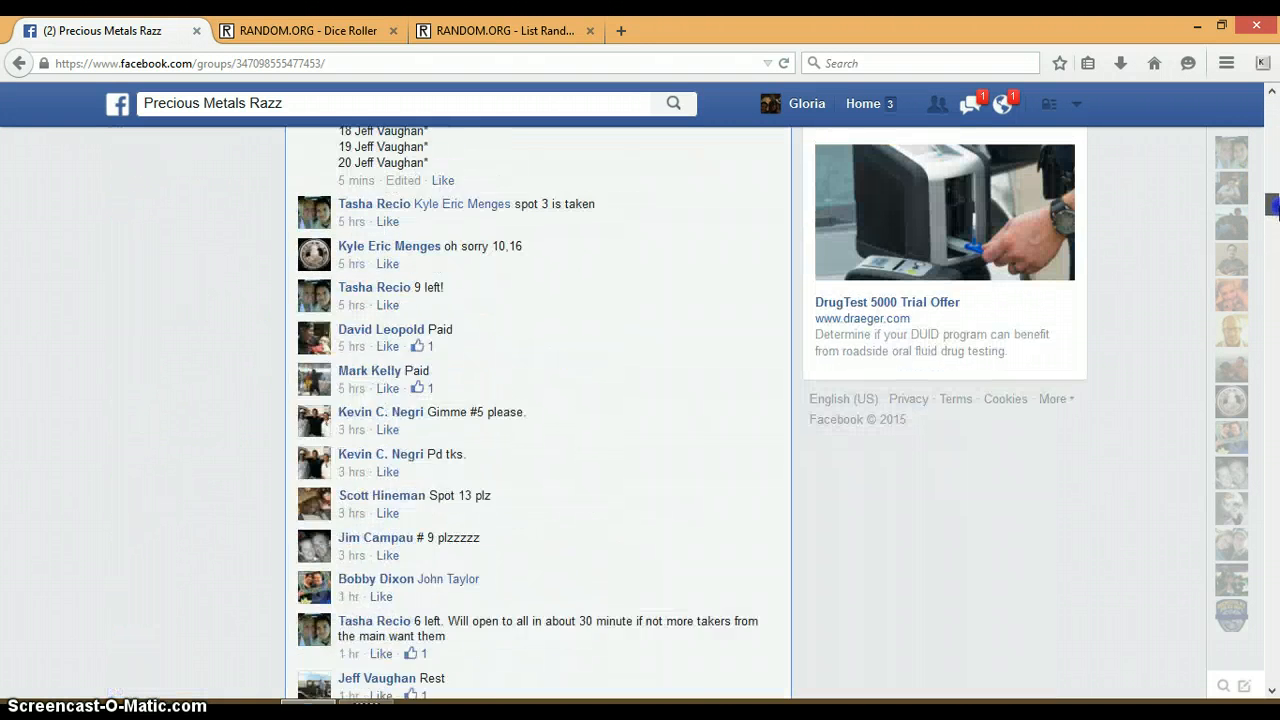
# Post a "LIVE" comment at the bottom of the raffle thread
pyautogui.scroll(-3)
pyautogui.write('L')
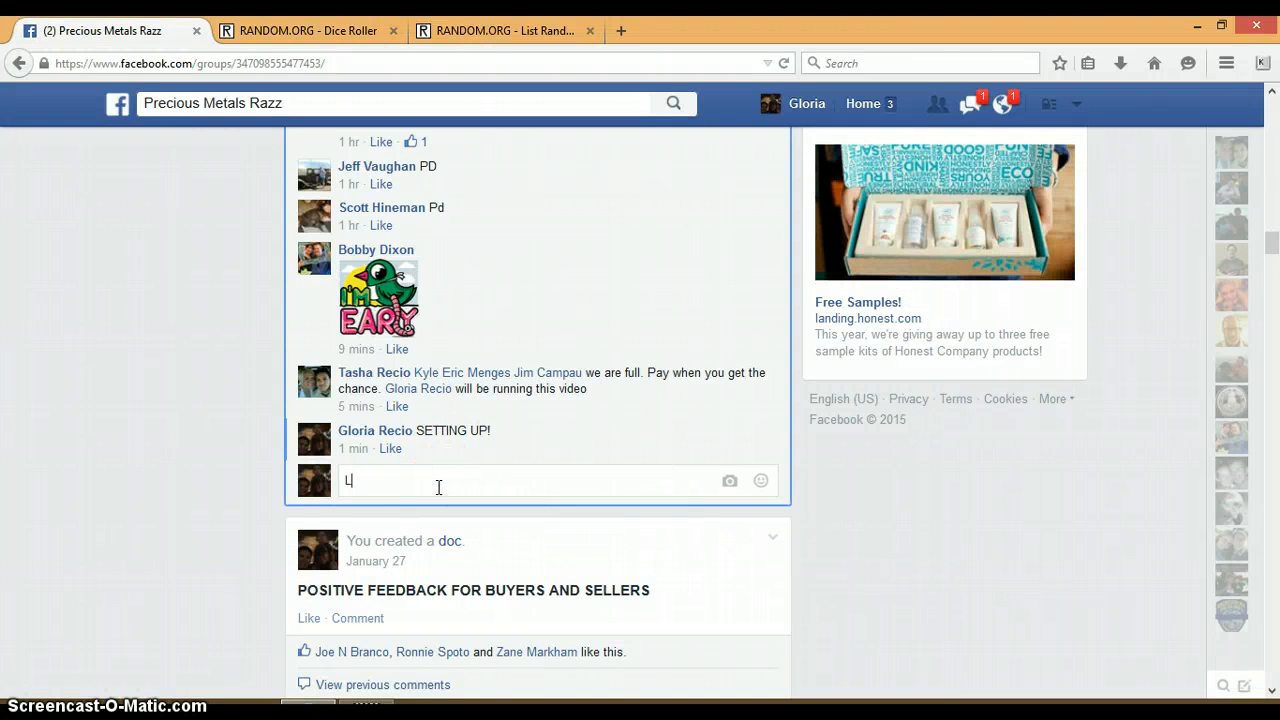
pyautogui.press('enter')
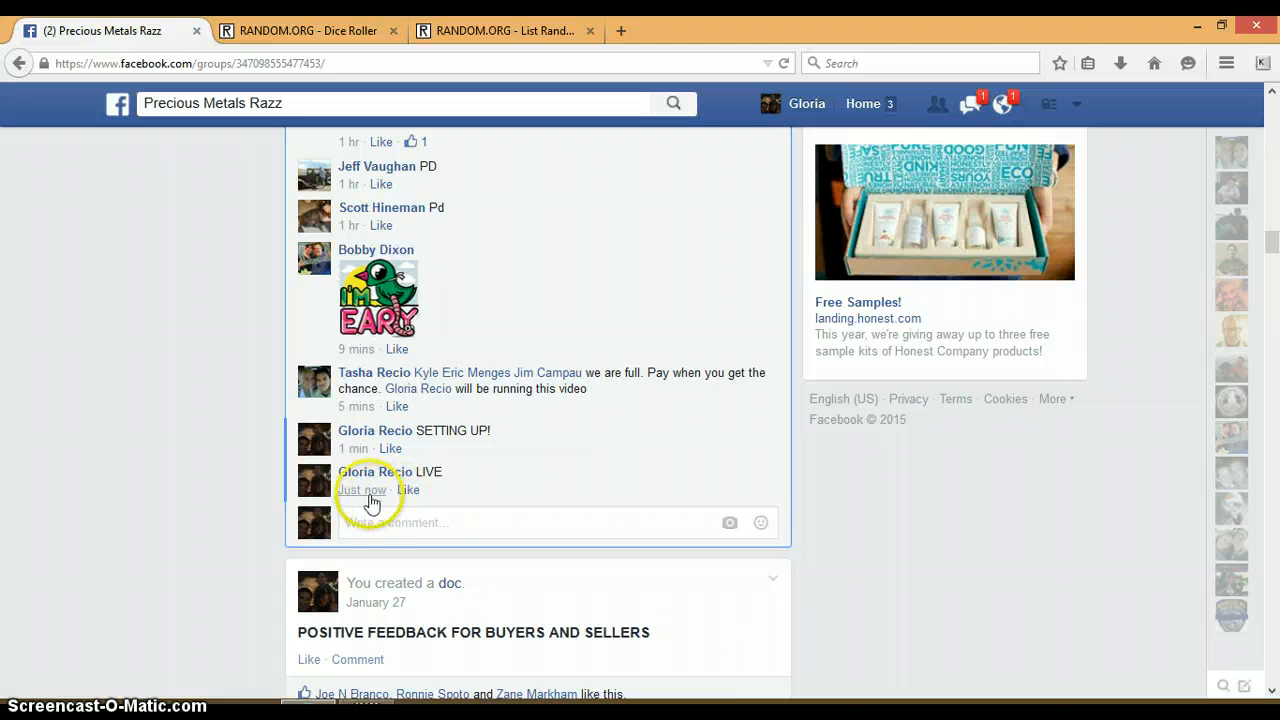
pyautogui.moveTo(936, 496)
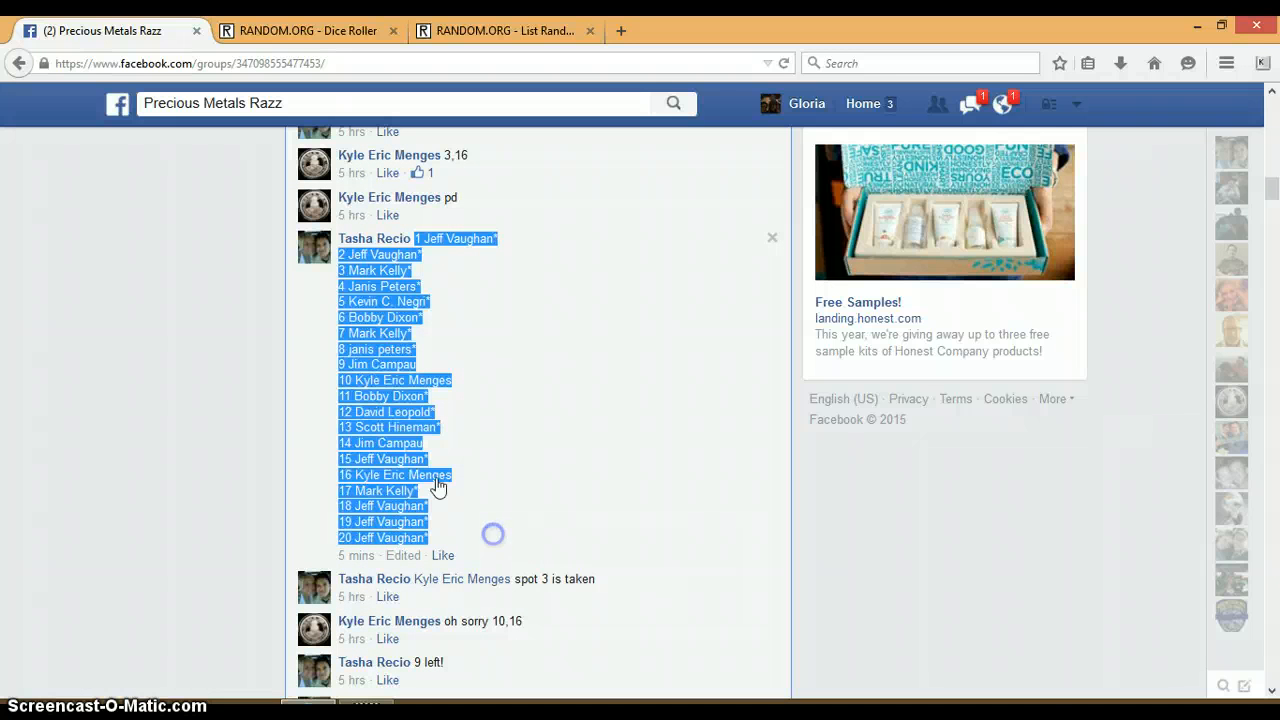
# Copy the numbered 20-name spot list from the post's comment
pyautogui.rightClick(438, 488)
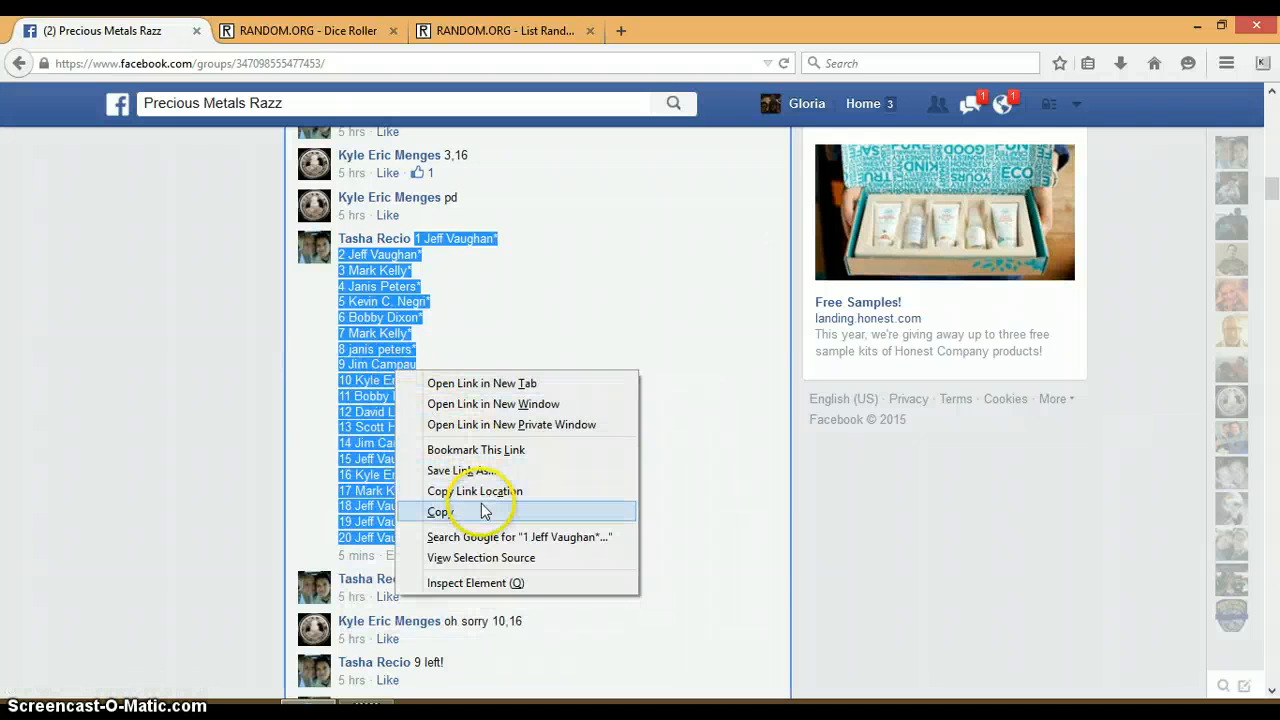
pyautogui.click(504, 32)
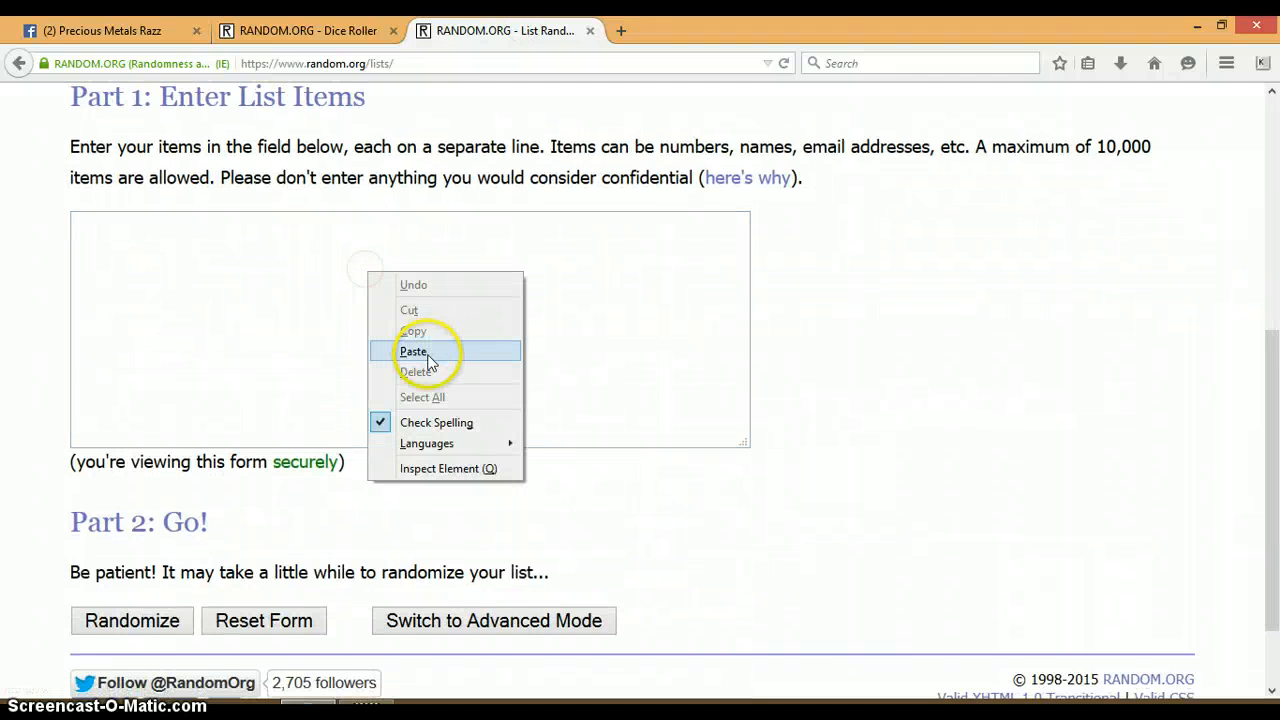
# Paste the 20 copied names into the List Randomizer's Part 1 box
pyautogui.click(412, 352)
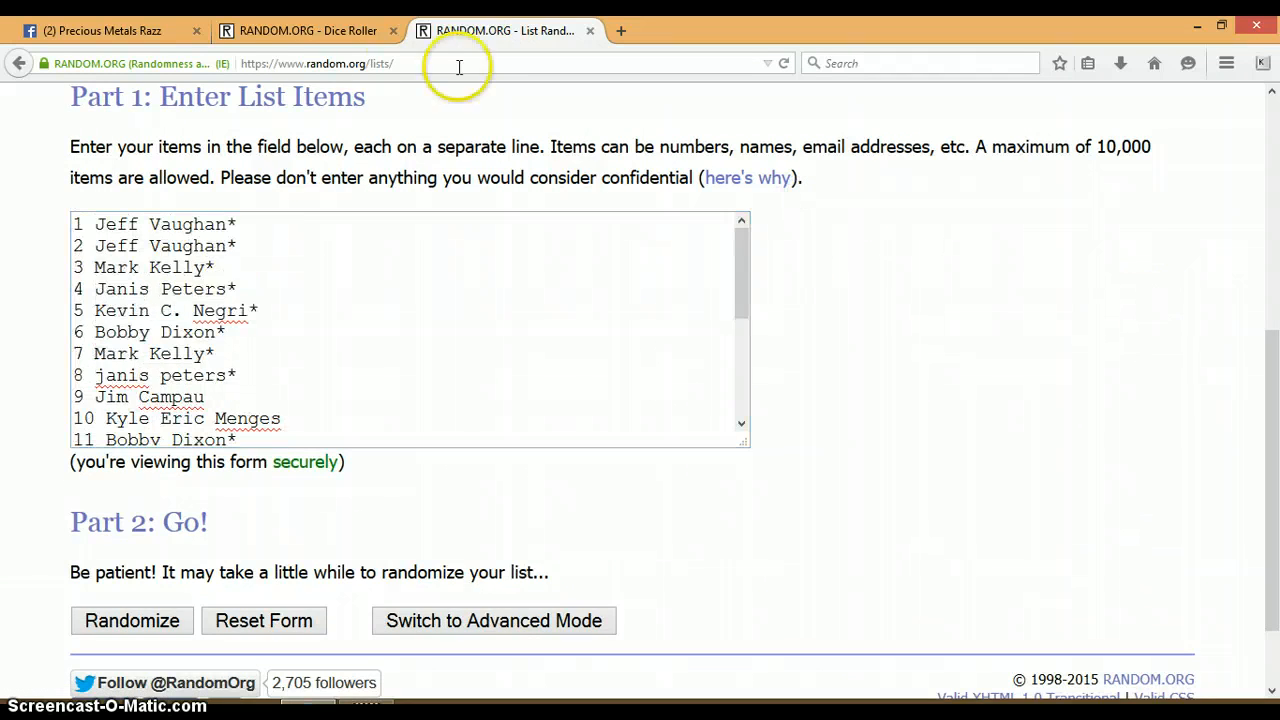
pyautogui.click(308, 30)
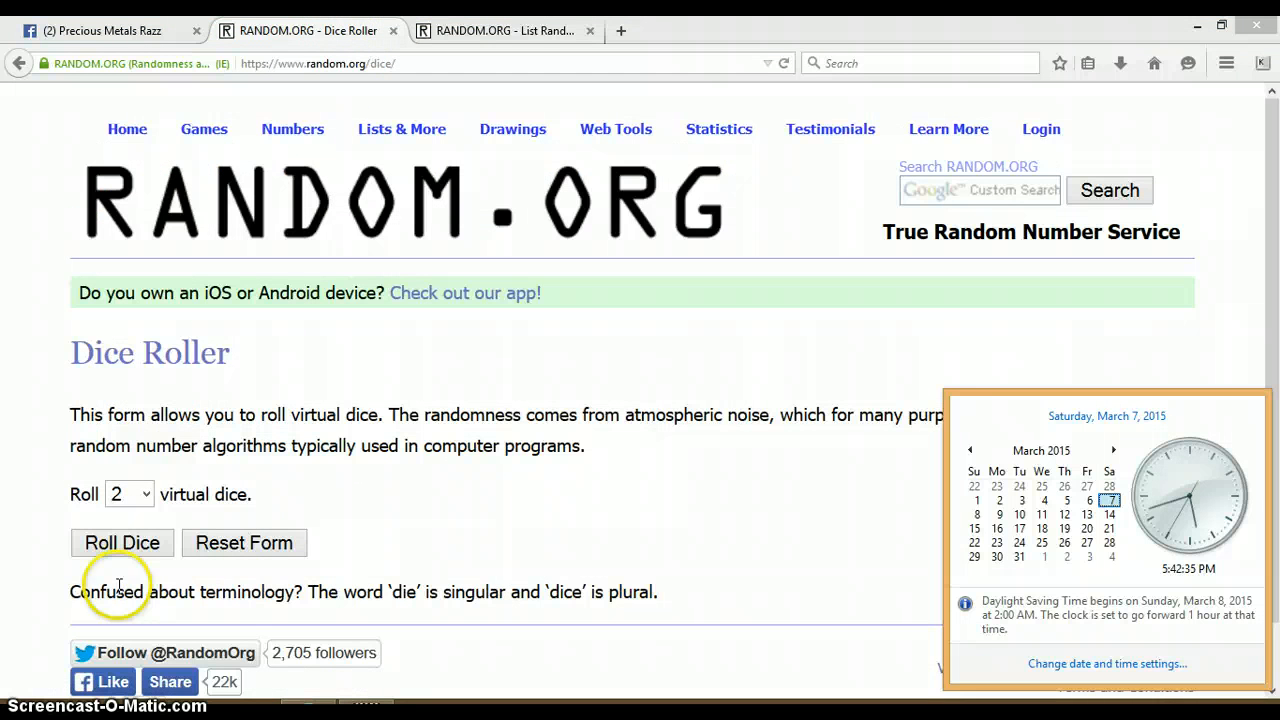
# Roll two virtual dice, landing on 6 and 6, and return to the list randomizer
pyautogui.click(122, 542)
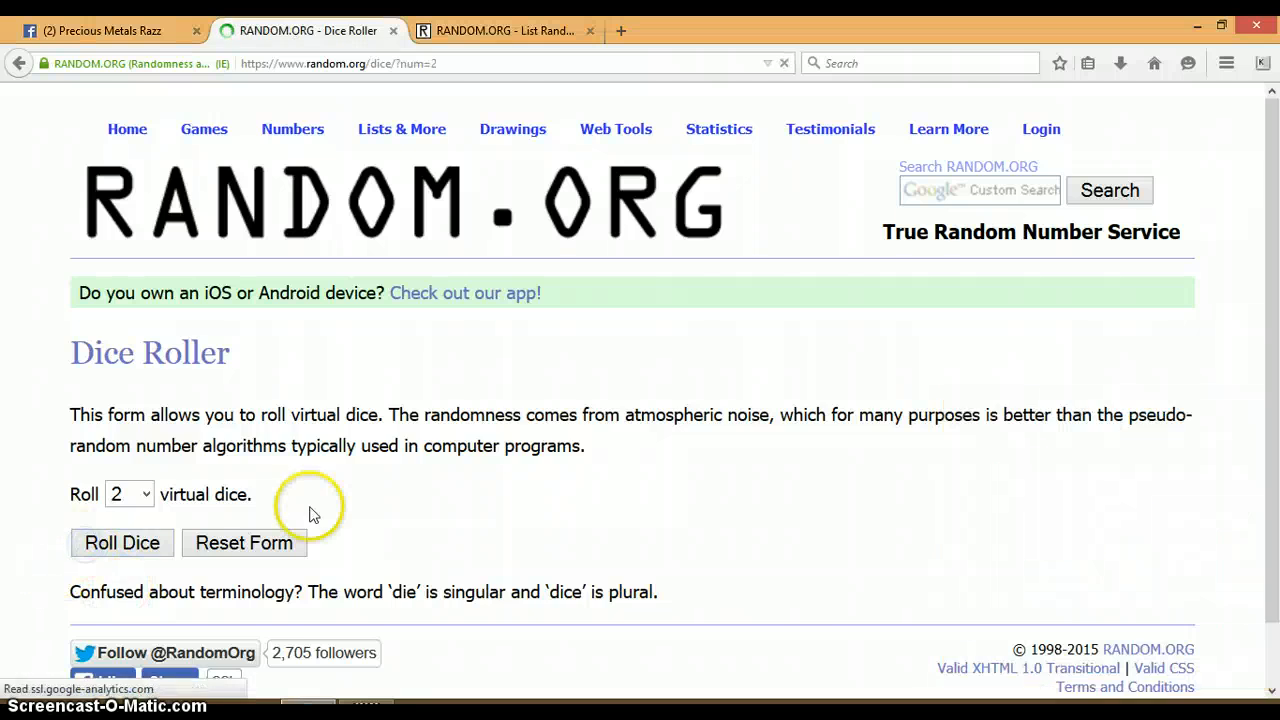
pyautogui.click(122, 542)
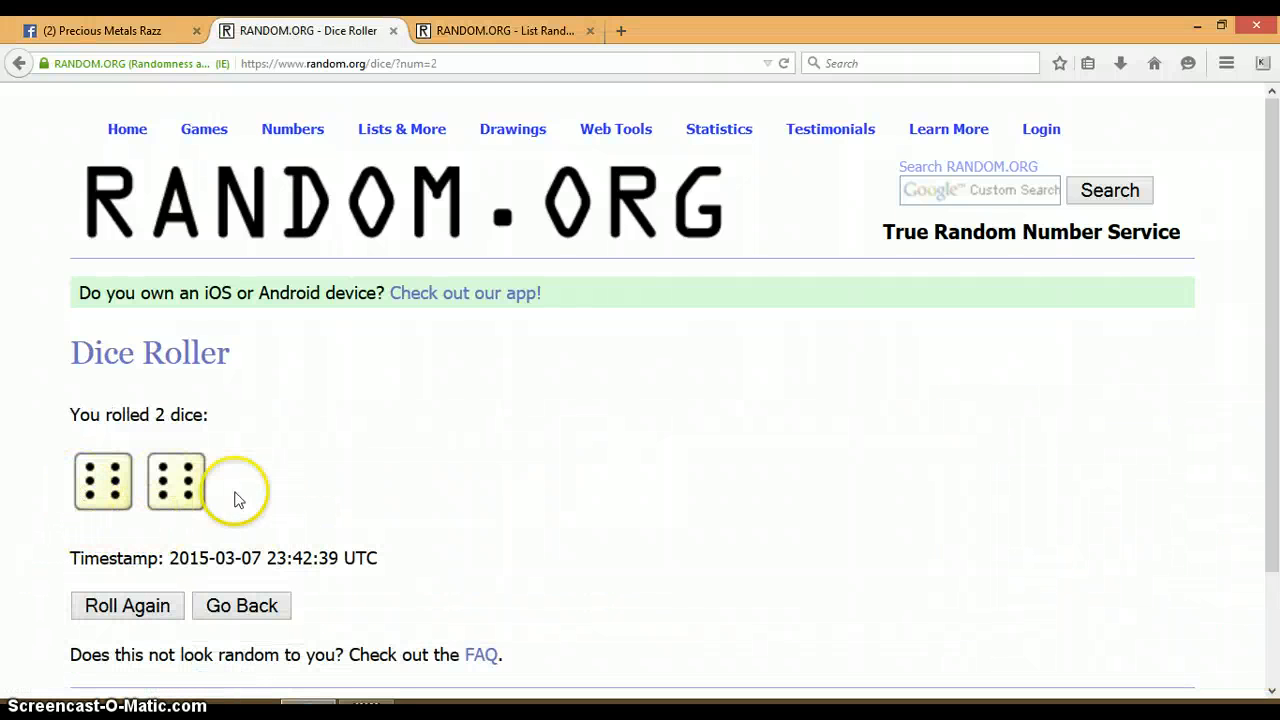
pyautogui.click(504, 30)
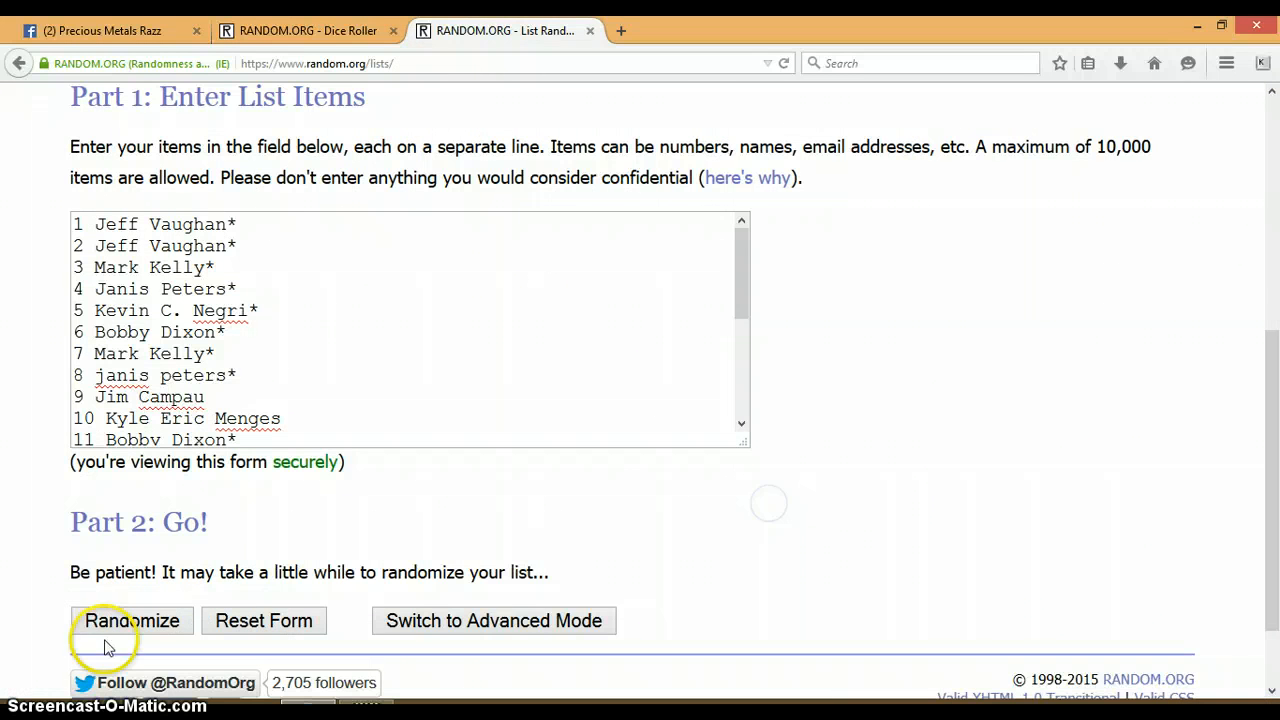
# Randomize the 20-name list and reshuffle it with Again! until 8 randomizations show
pyautogui.click(132, 620)
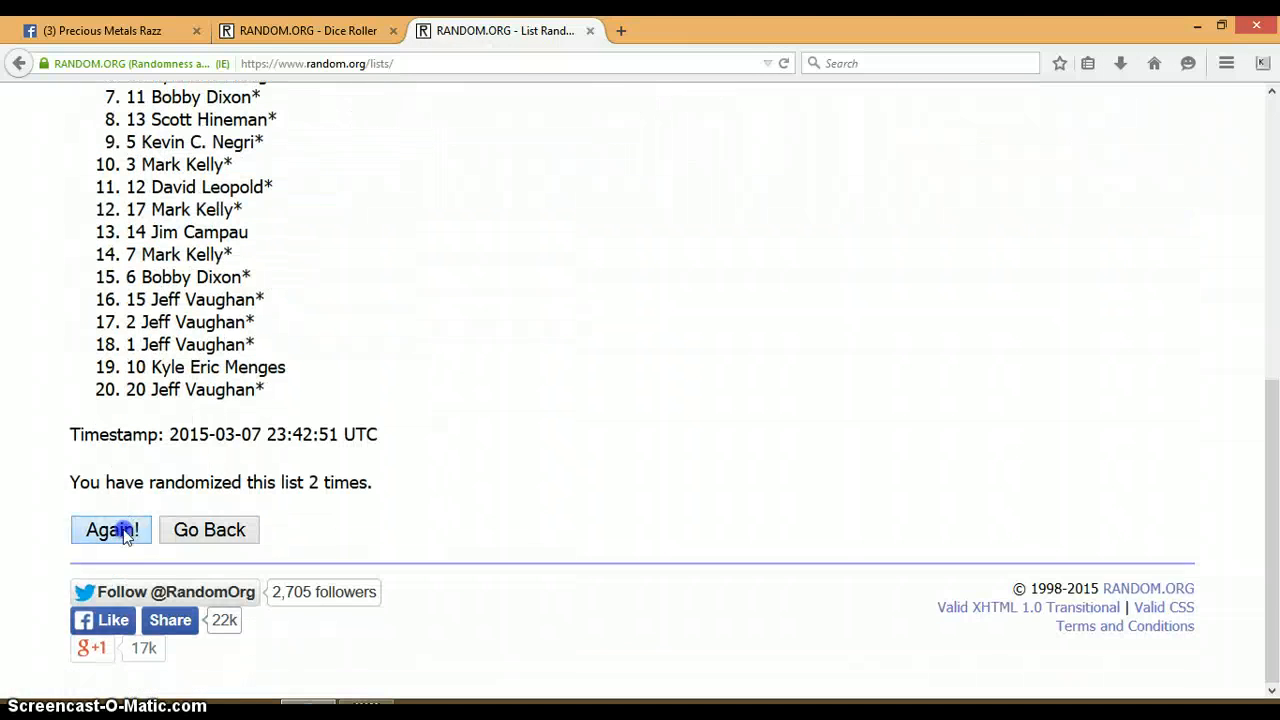
pyautogui.click(112, 528)
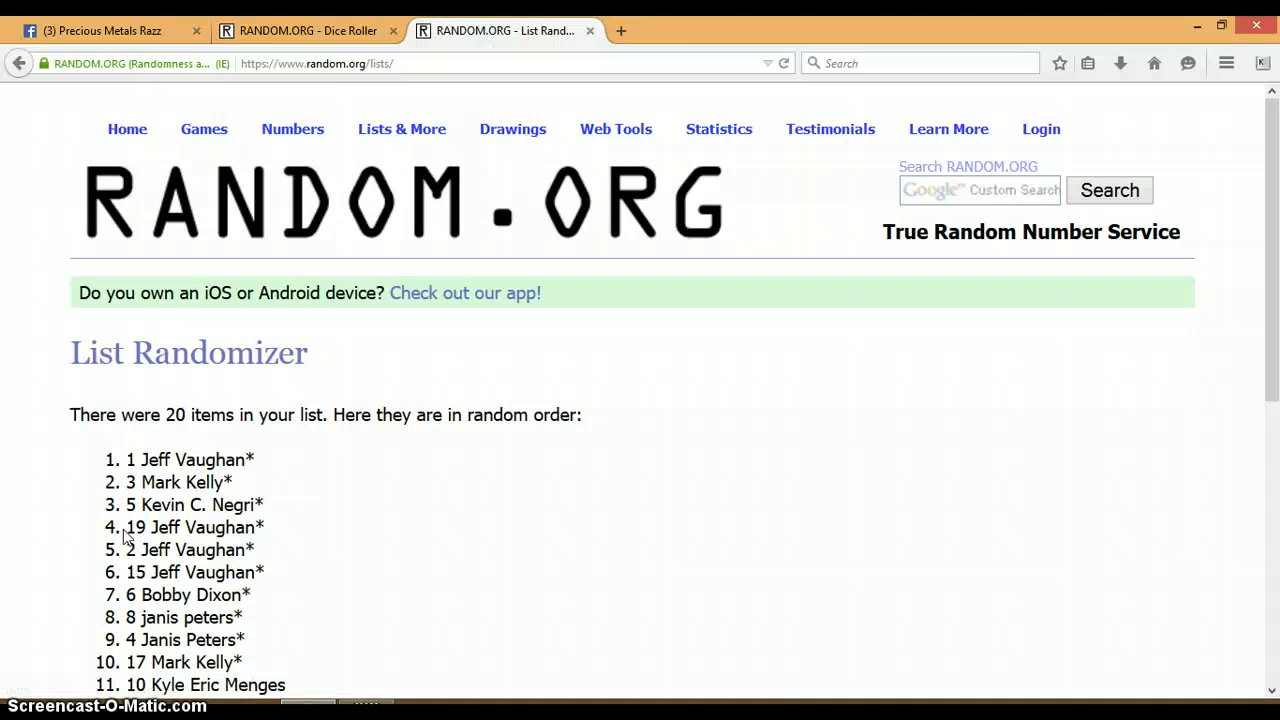
pyautogui.click(110, 528)
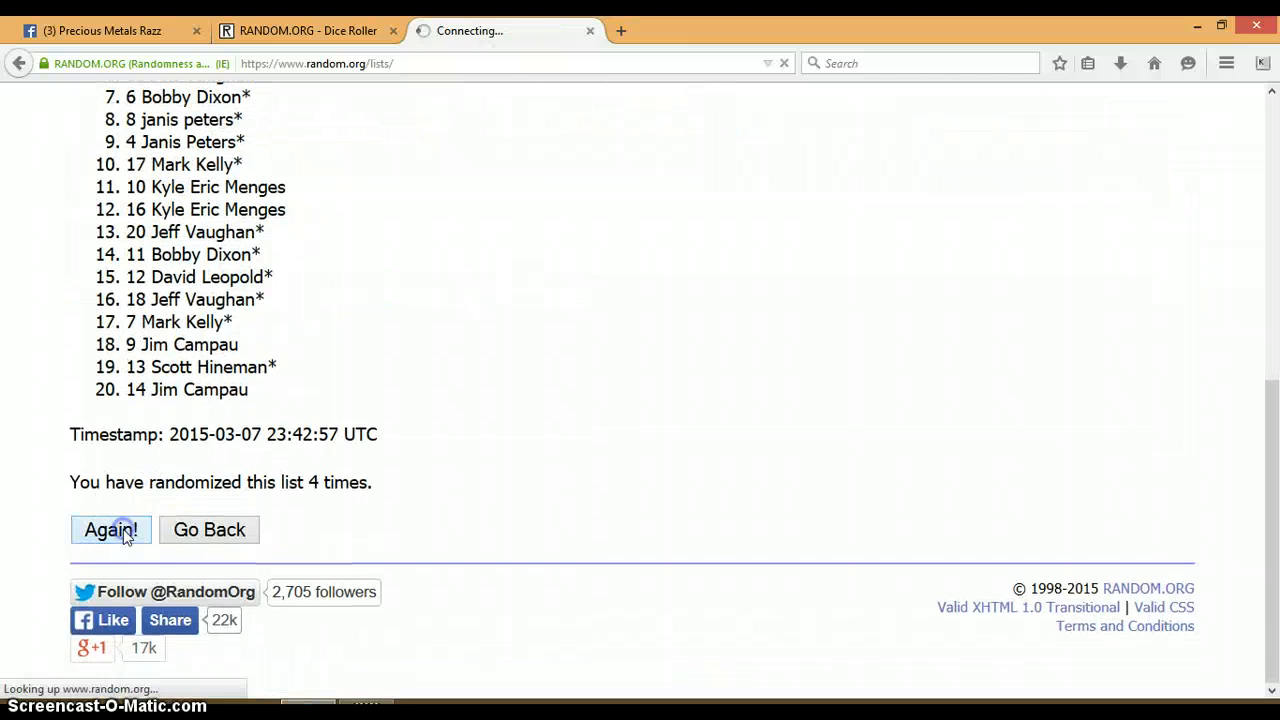
pyautogui.click(110, 528)
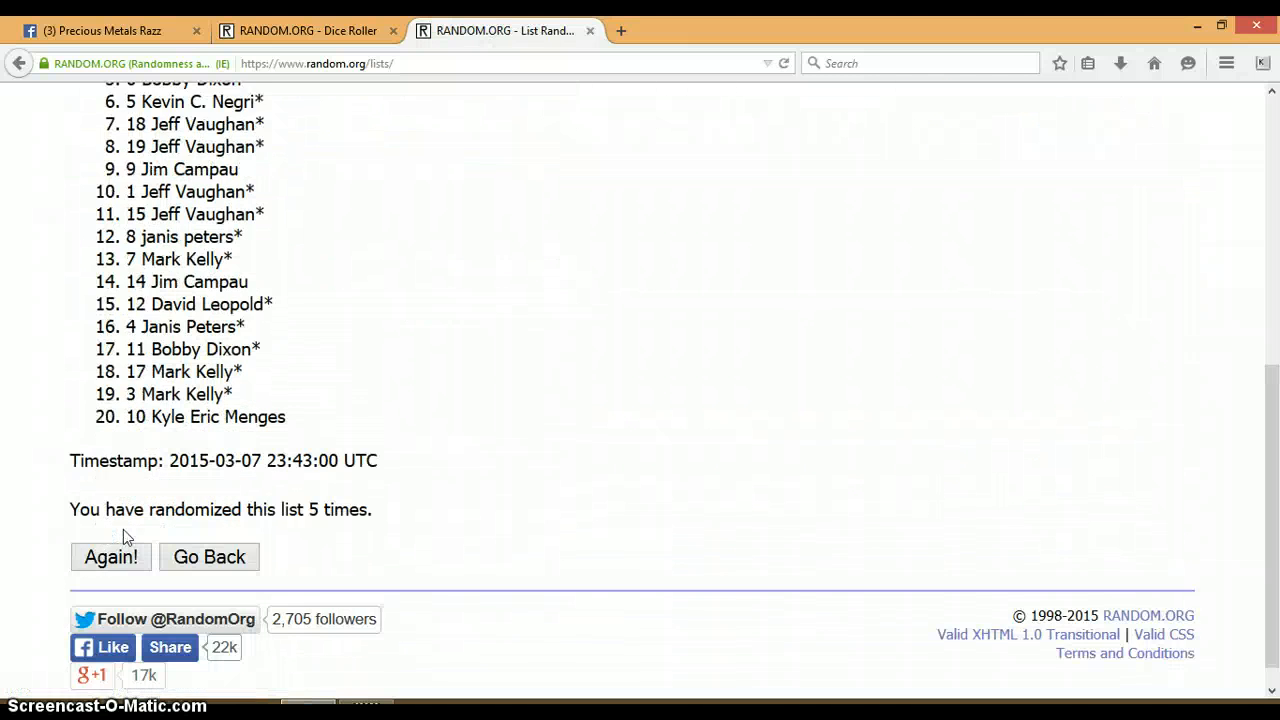
pyautogui.click(110, 556)
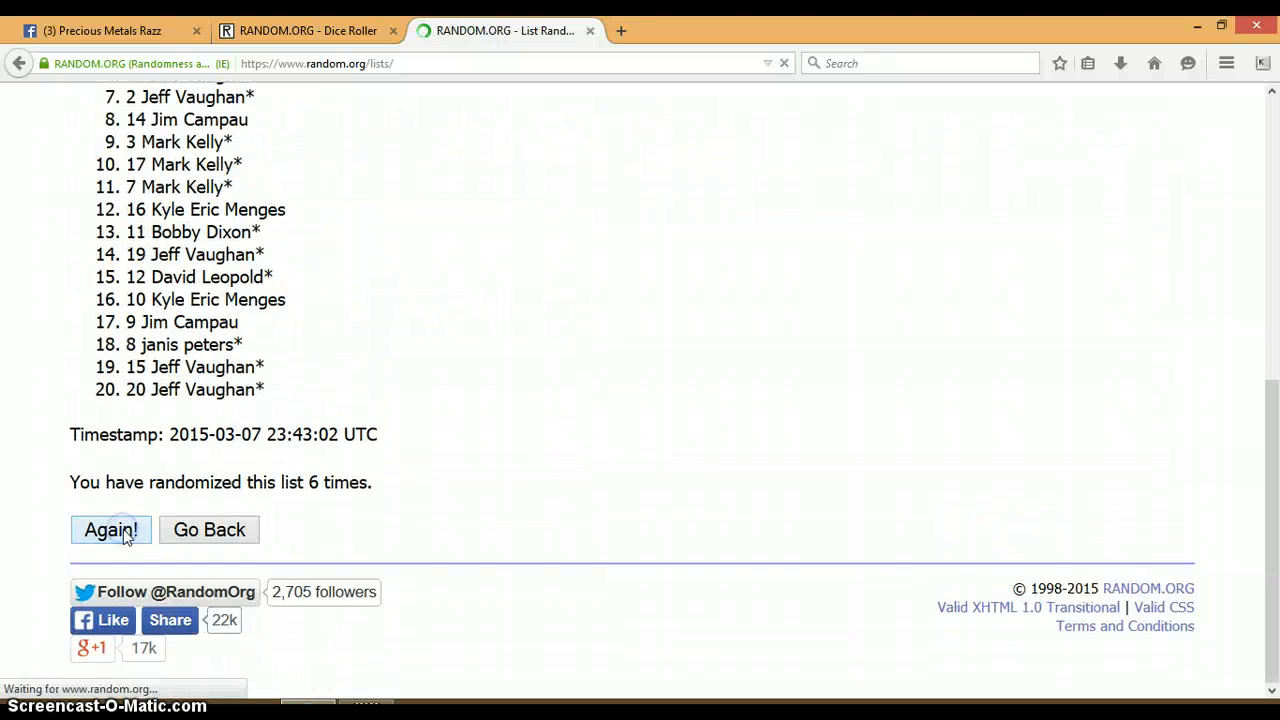
pyautogui.click(110, 528)
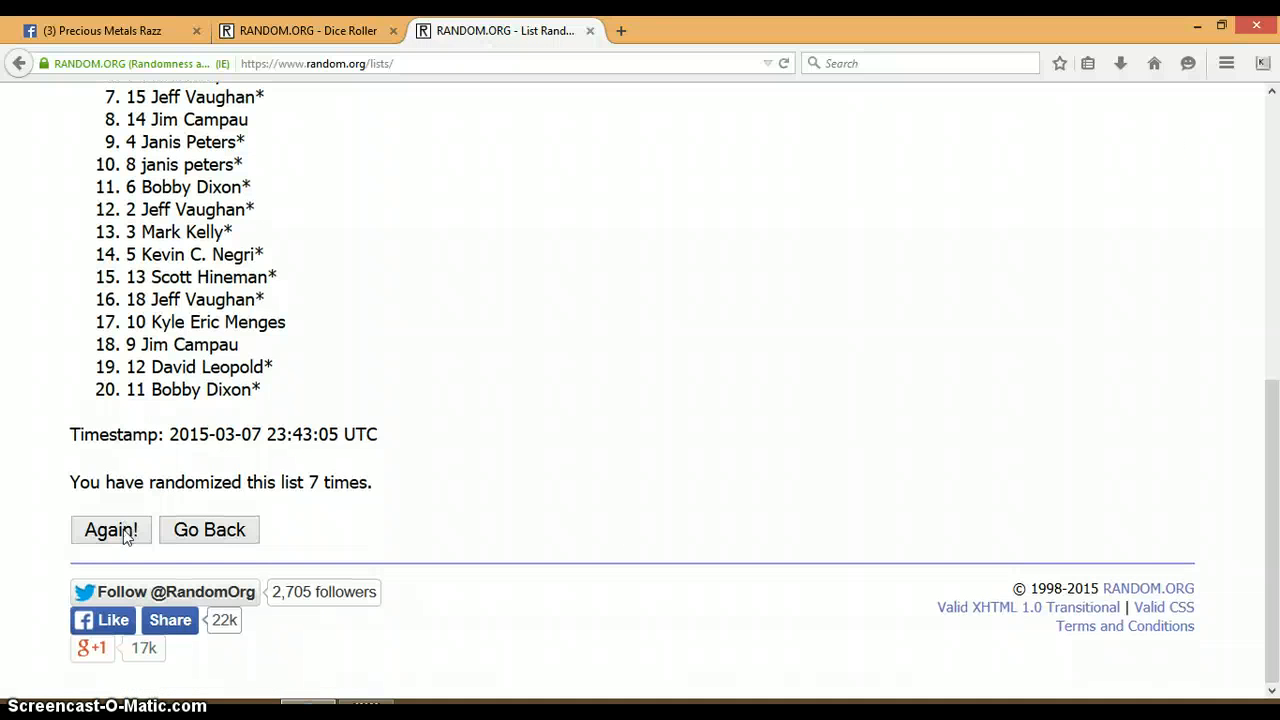
pyautogui.click(110, 528)
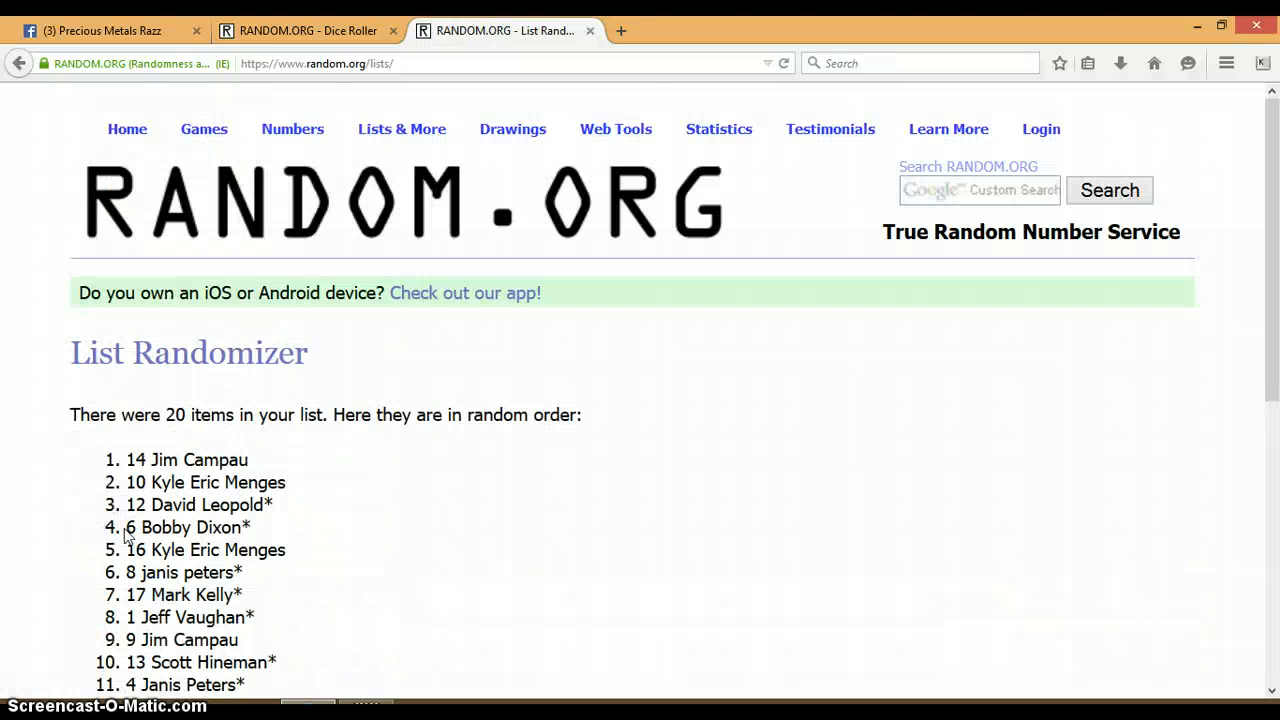
pyautogui.click(110, 528)
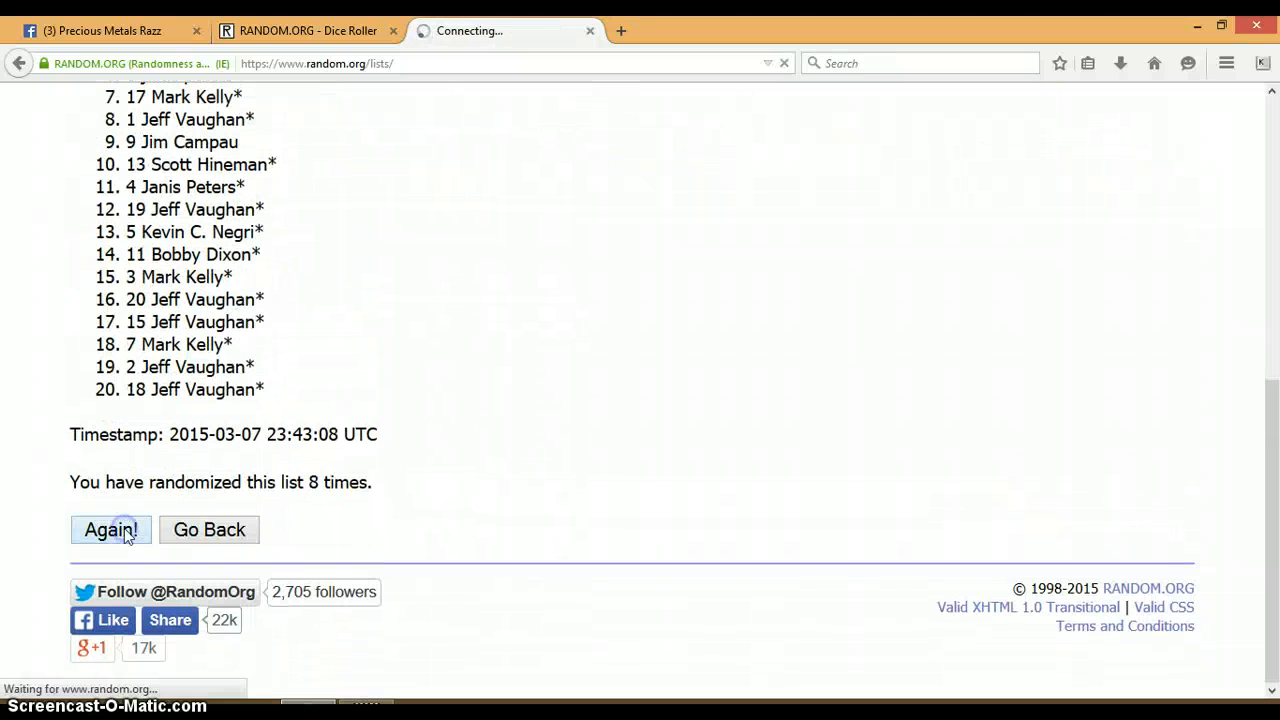
pyautogui.click(110, 528)
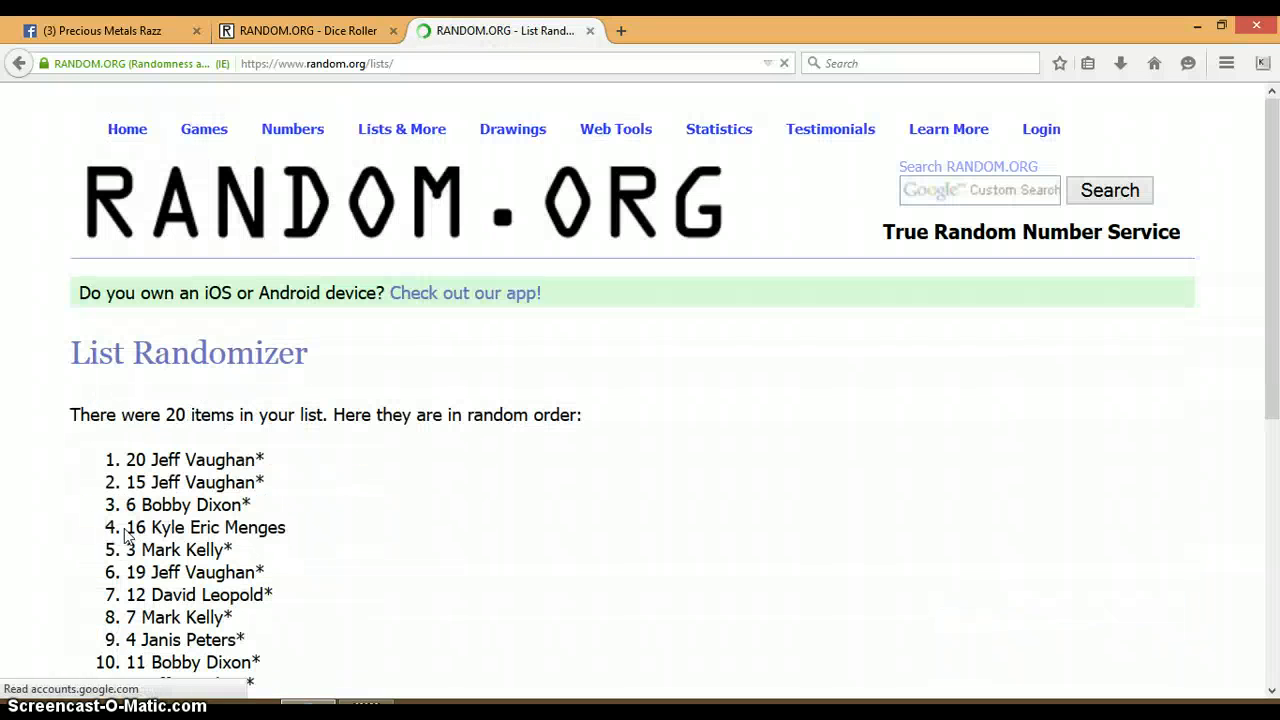
# Review the two-sixes dice roll, then reshuffle the name list to reach 11 randomizations
pyautogui.scroll(-3)
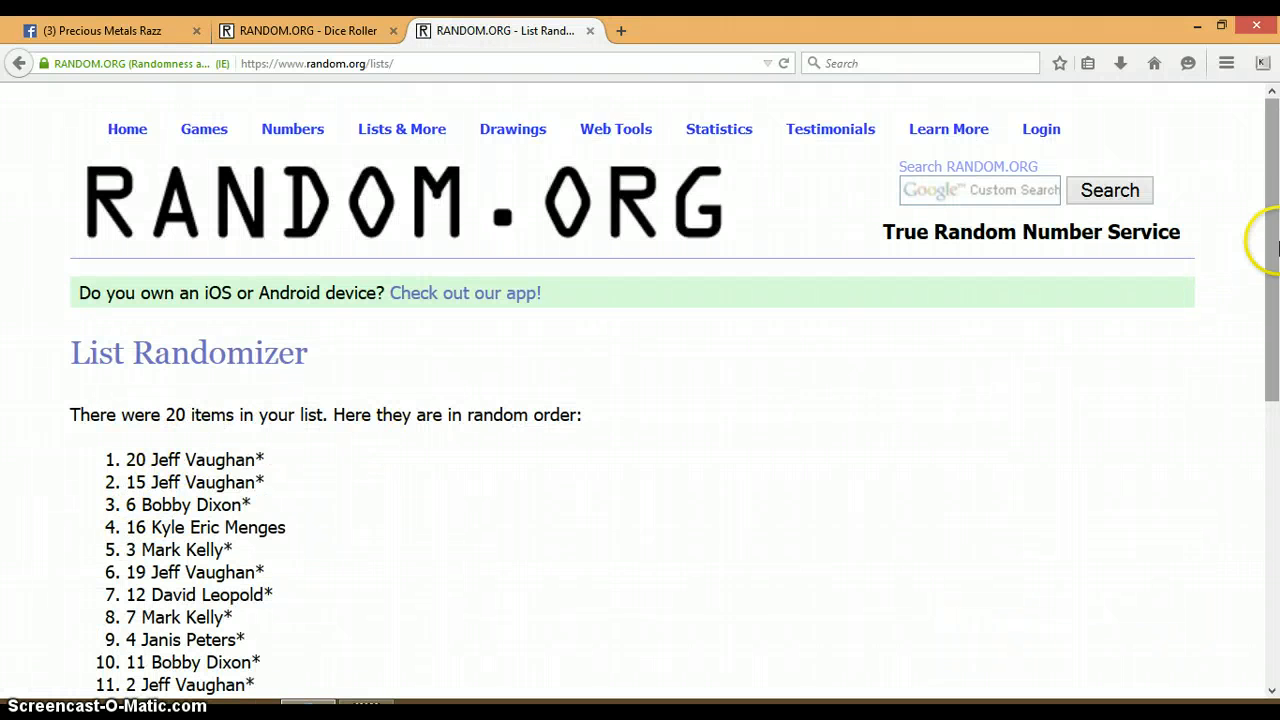
pyautogui.scroll(-3)
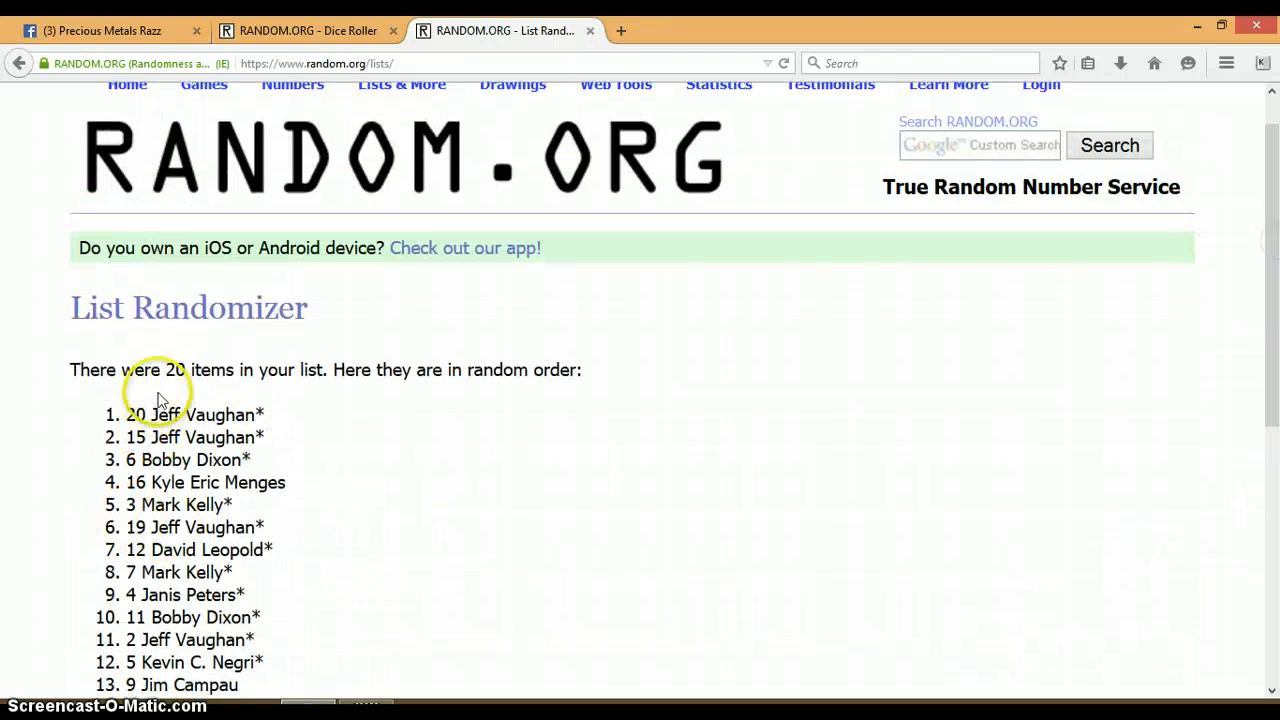
pyautogui.moveTo(364, 50)
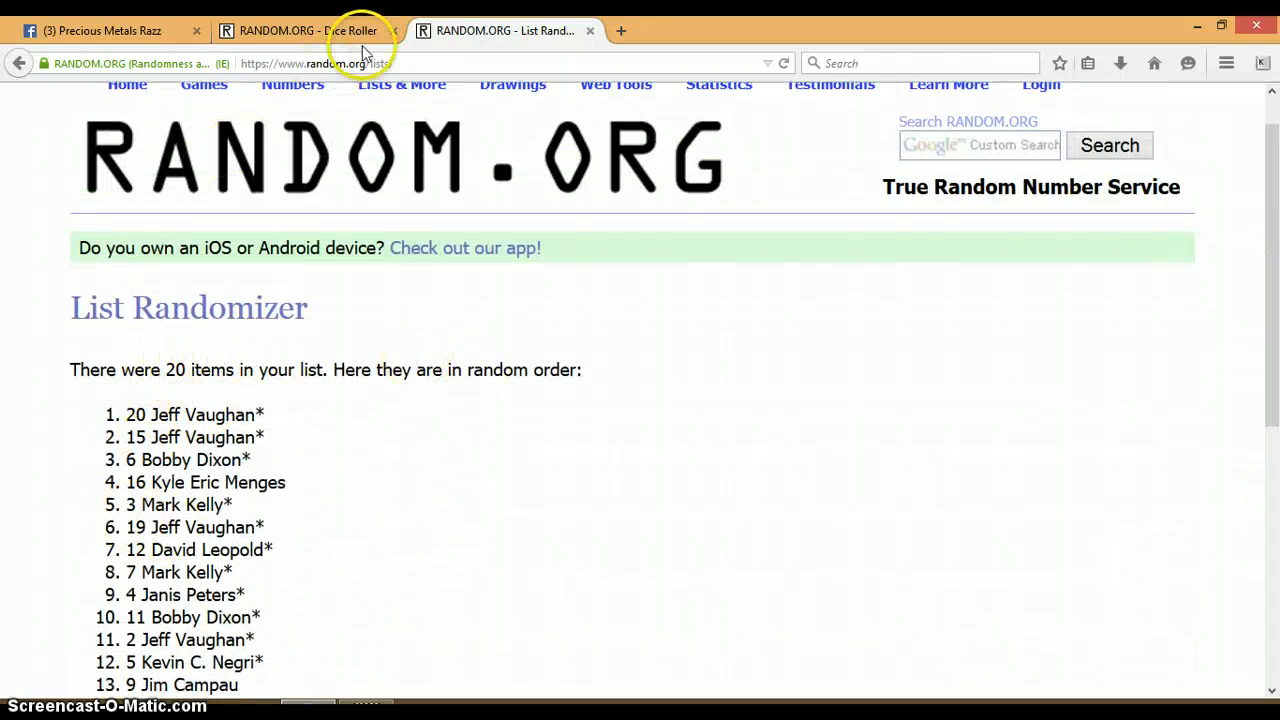
pyautogui.click(300, 30)
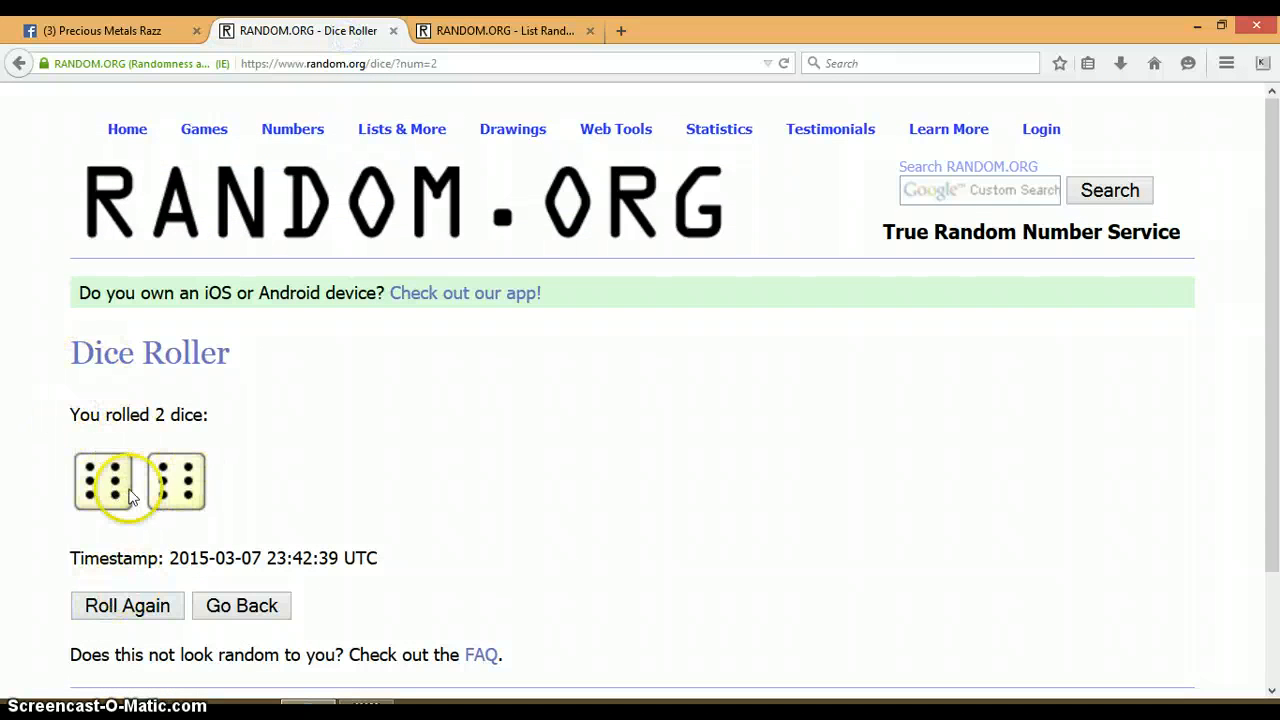
pyautogui.moveTo(236, 414)
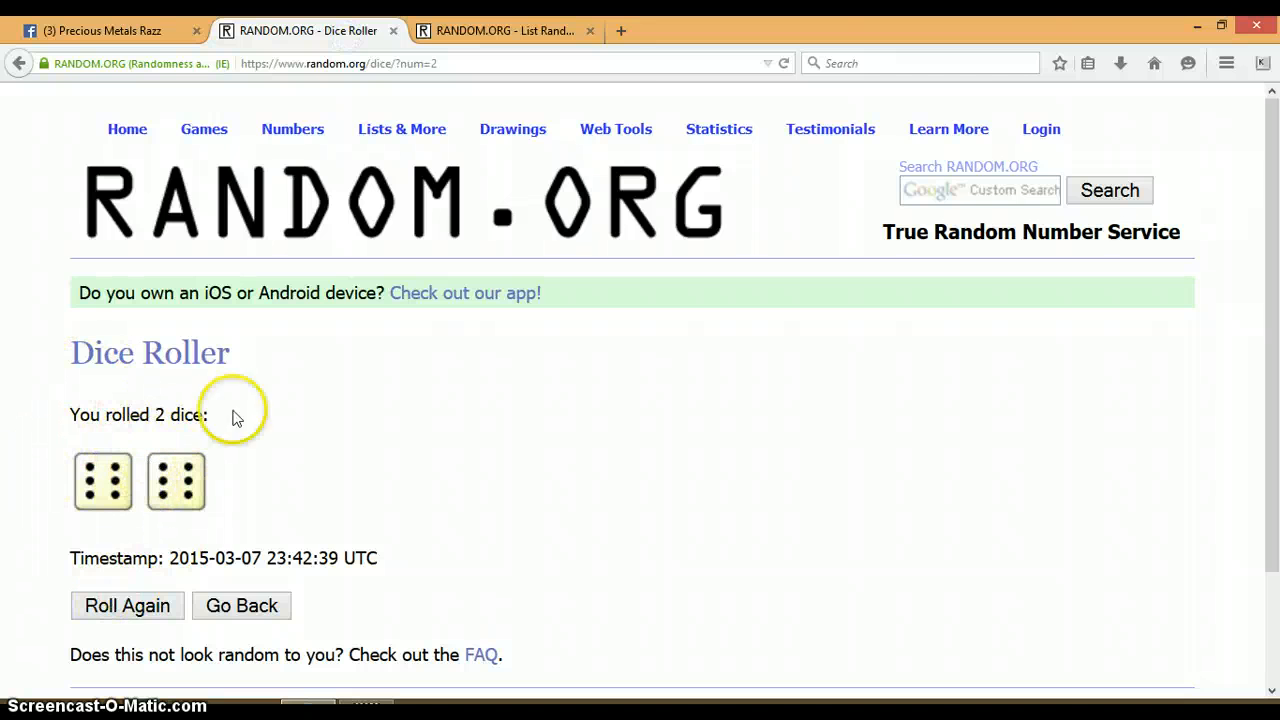
pyautogui.click(504, 30)
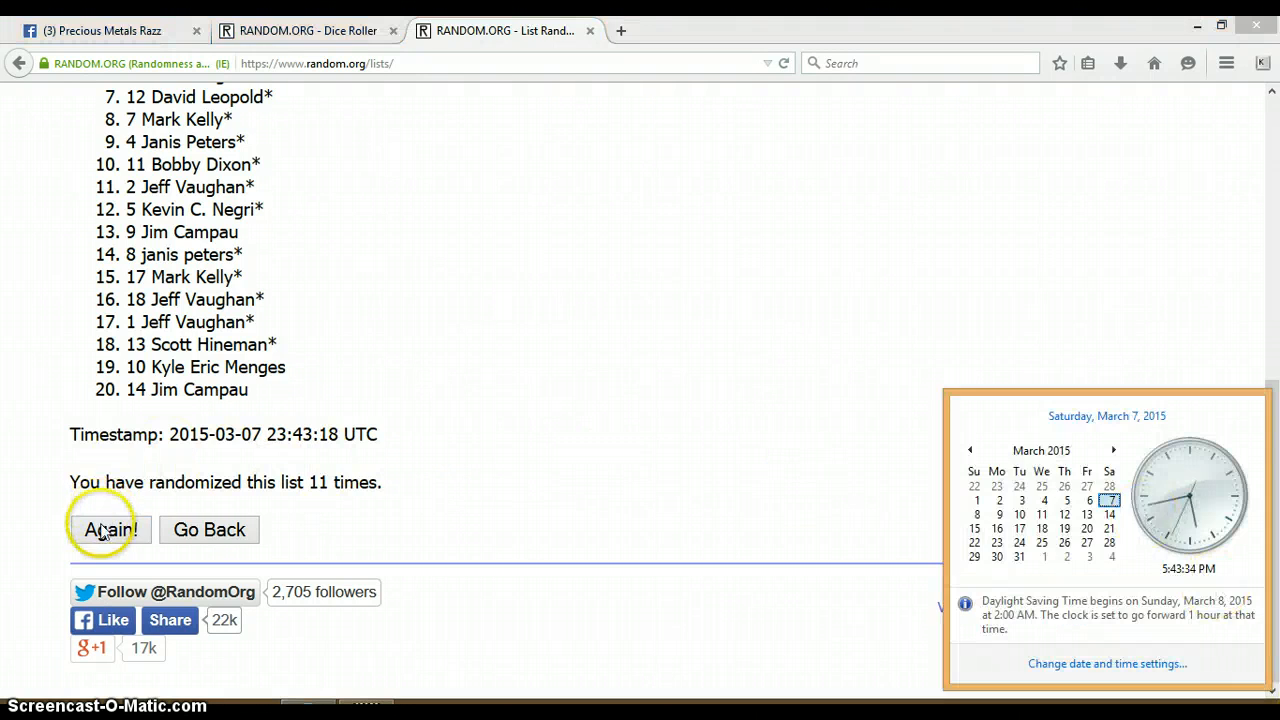
pyautogui.click(108, 528)
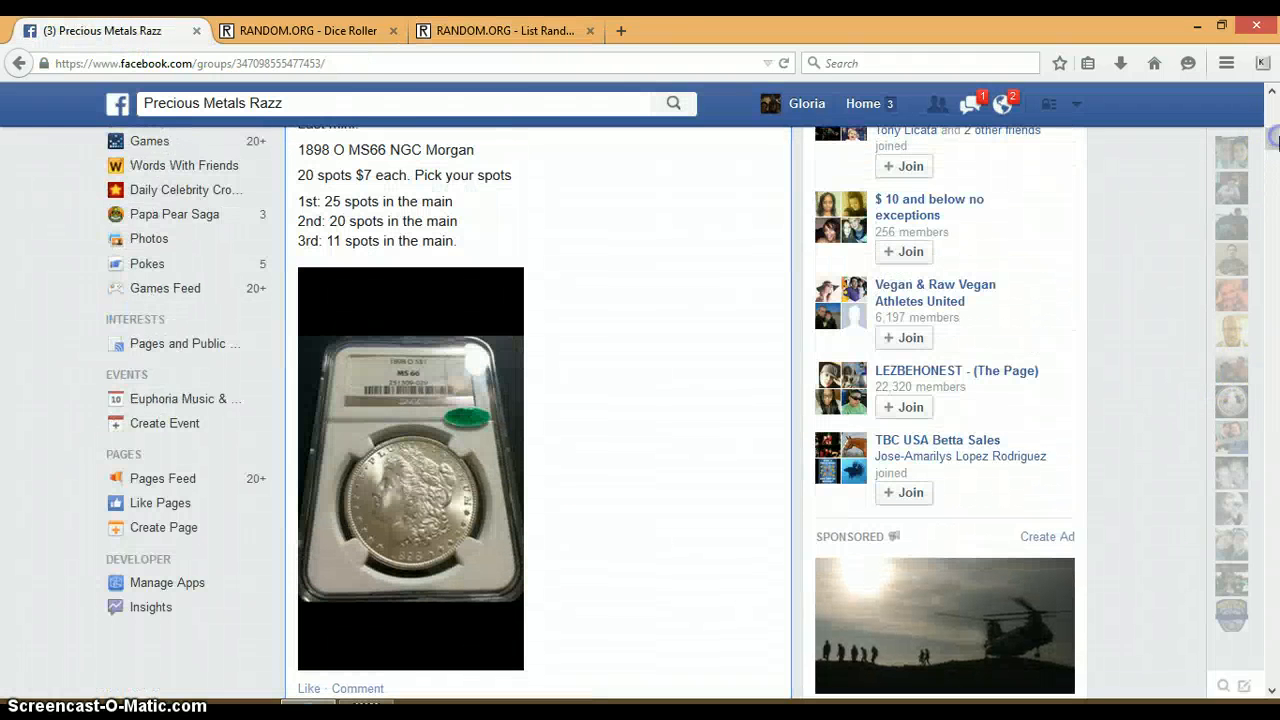
# Compare the final shuffled order against the post's prize spots and dice roll, then return to the group post
pyautogui.click(504, 30)
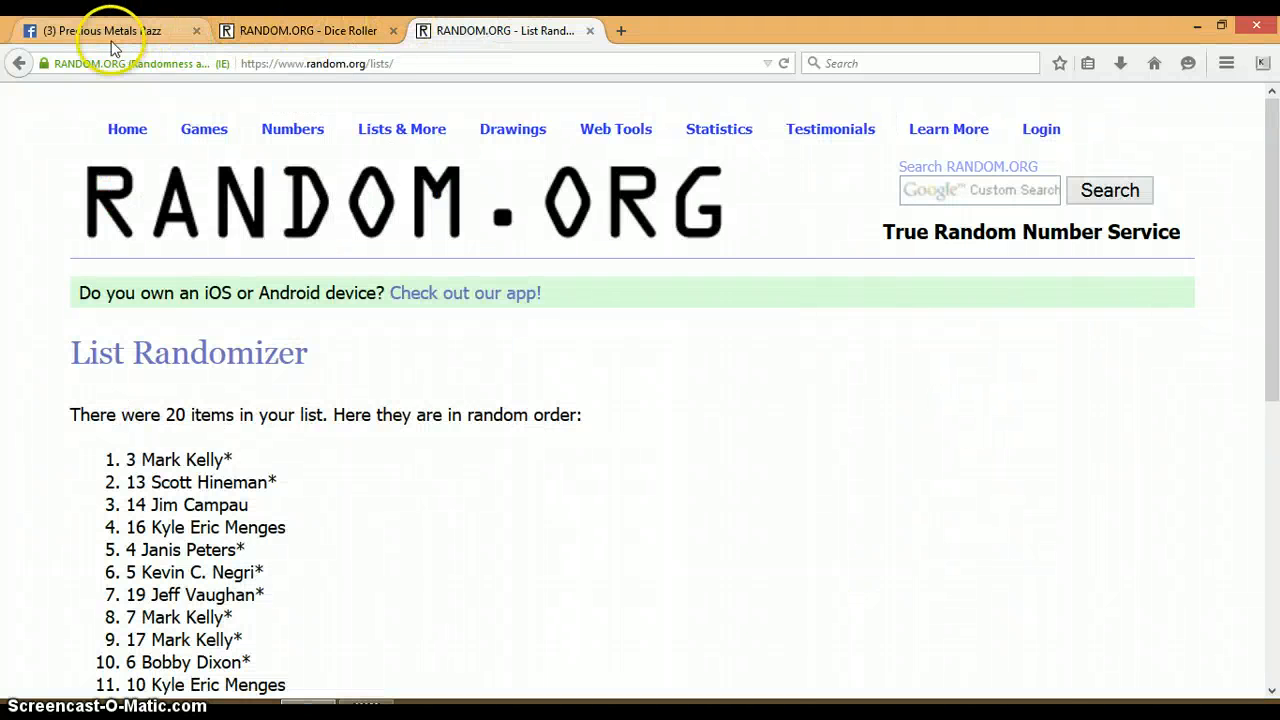
pyautogui.click(100, 30)
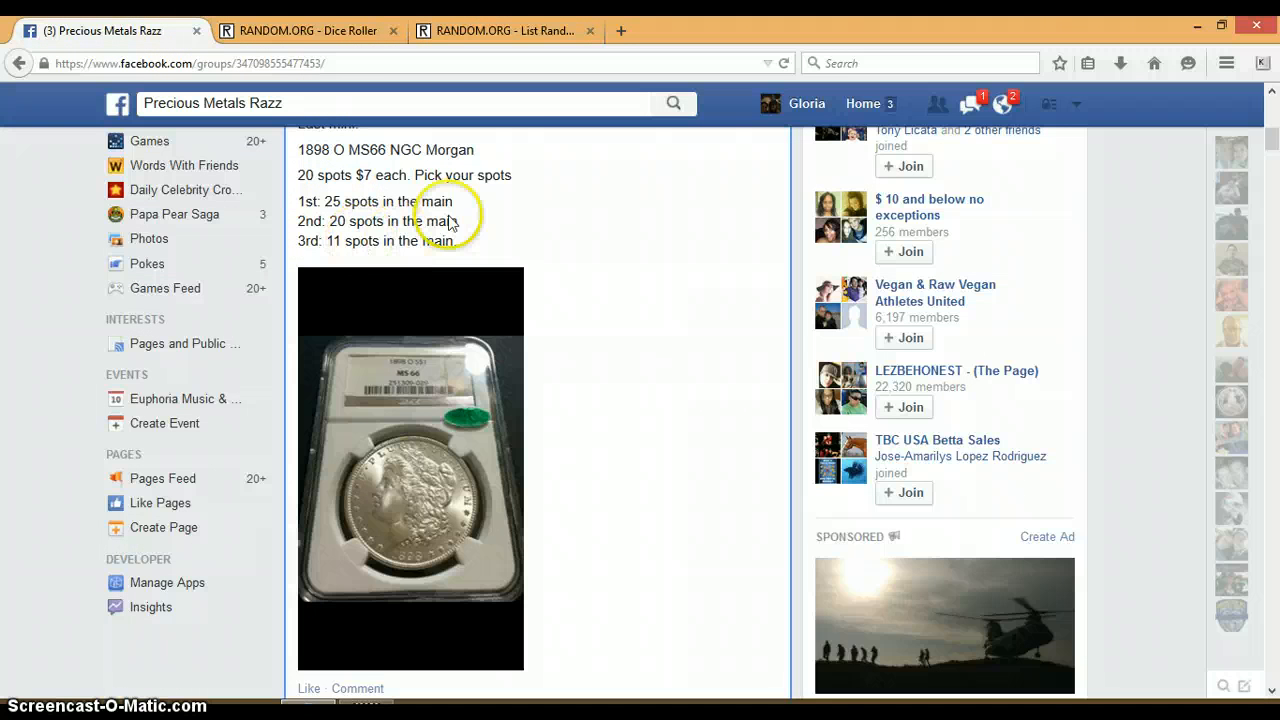
pyautogui.click(500, 30)
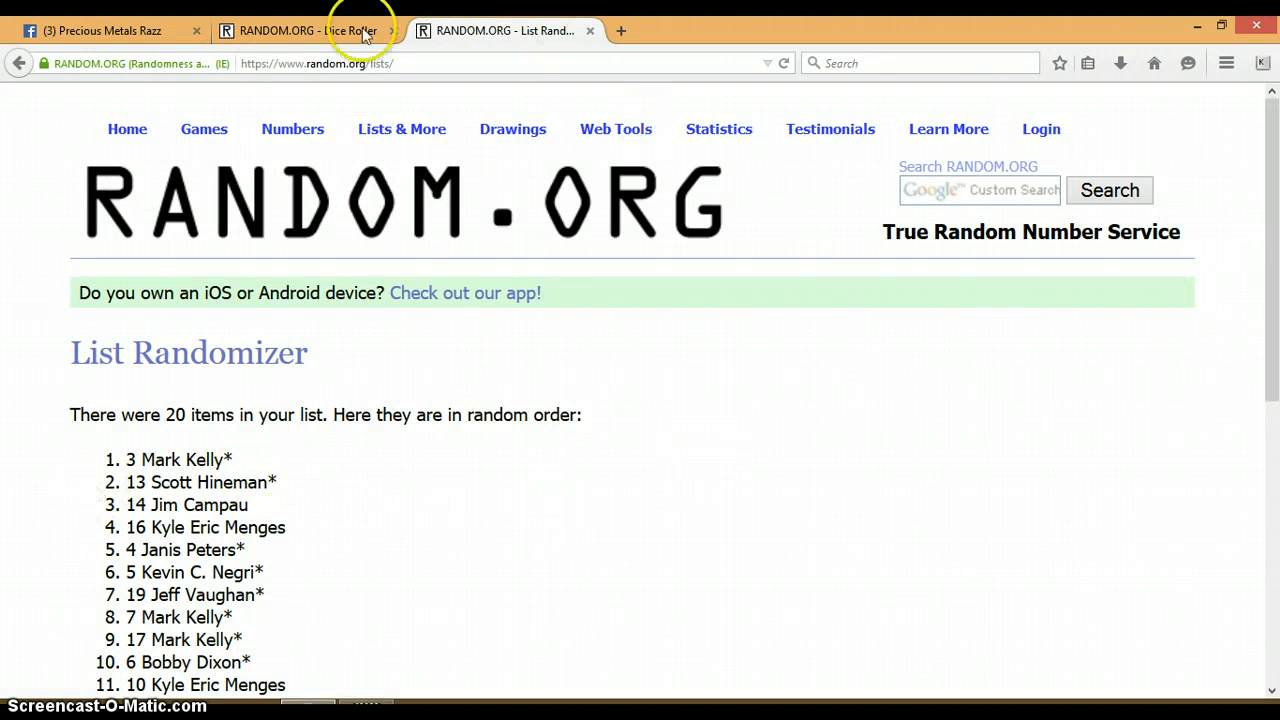
pyautogui.click(308, 30)
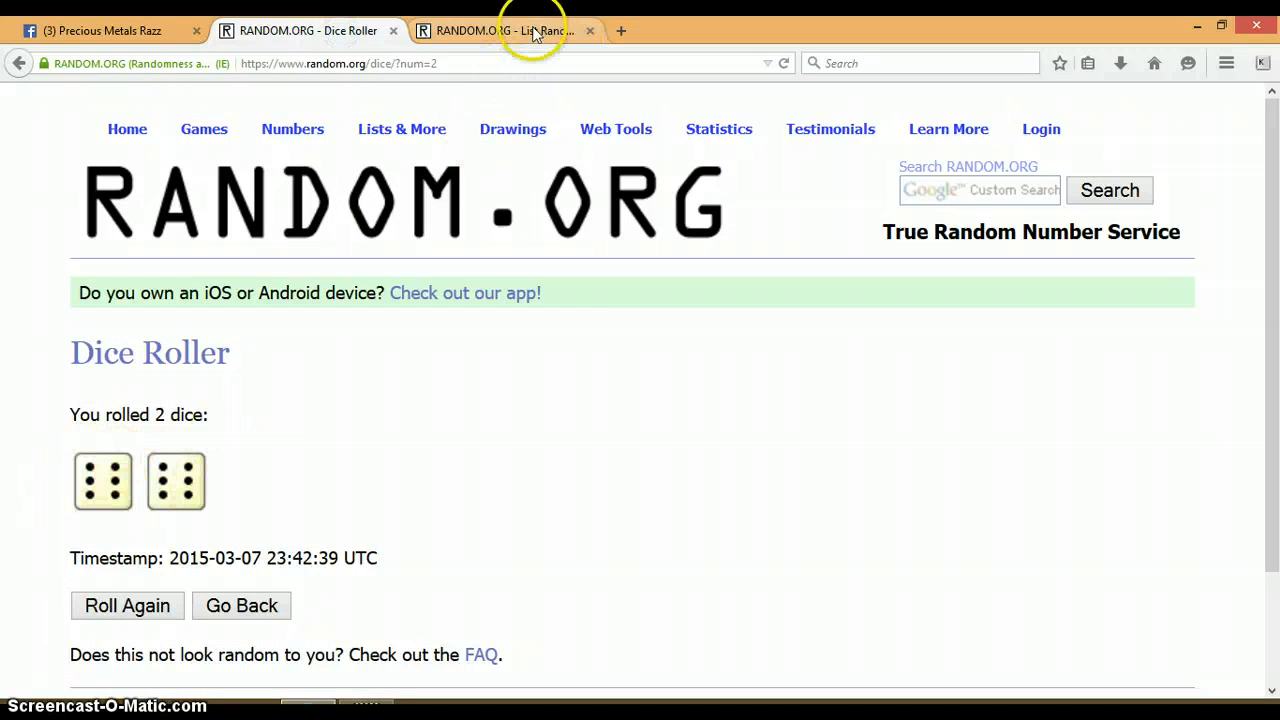
pyautogui.click(504, 30)
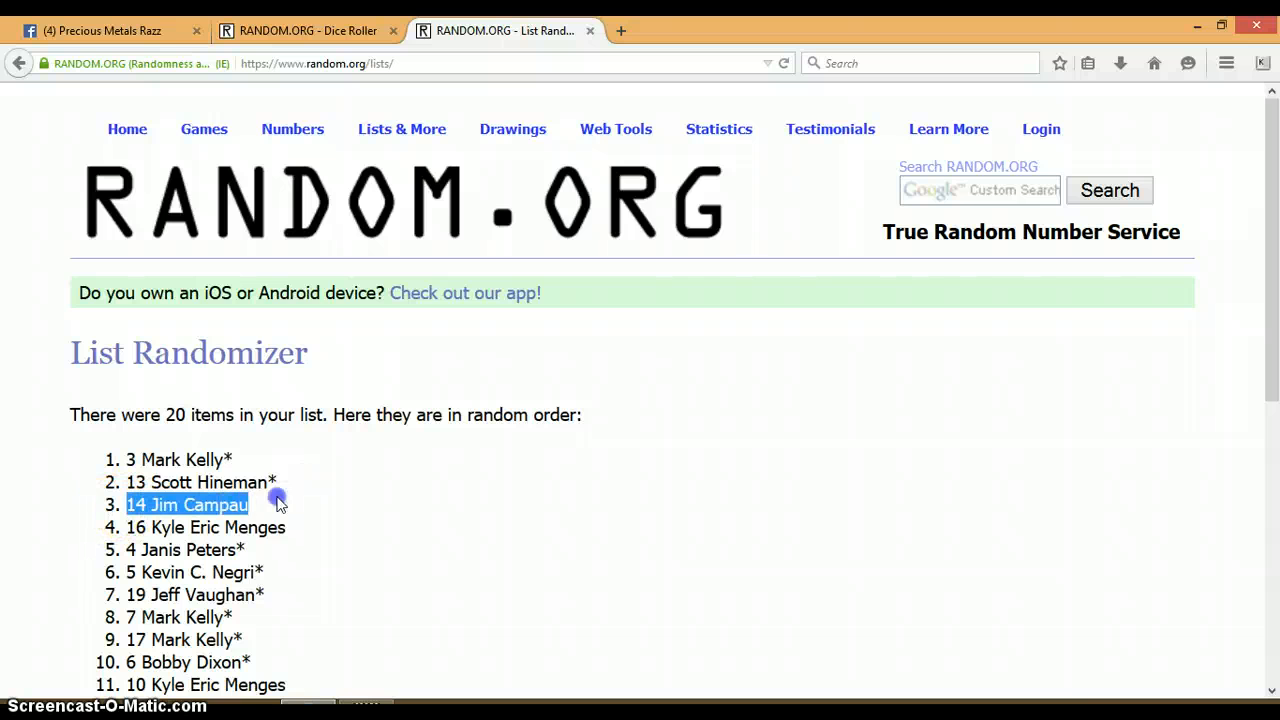
pyautogui.click(100, 32)
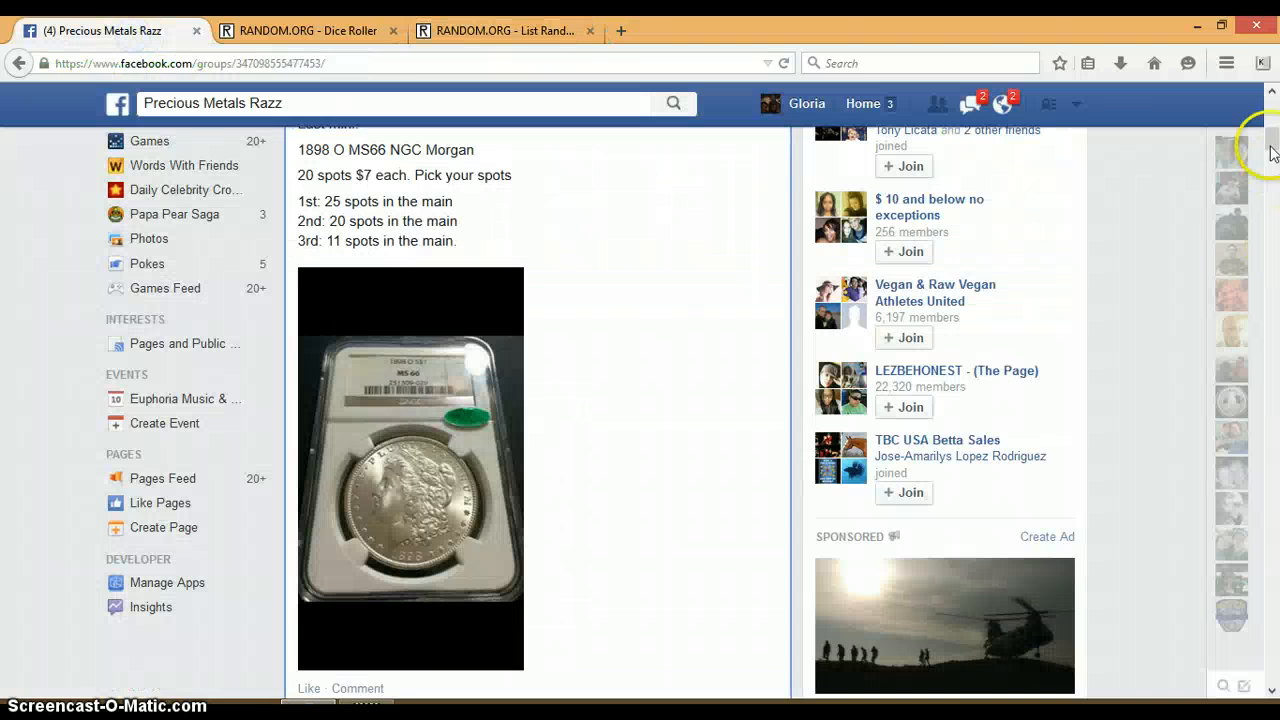
pyautogui.scroll(-3)
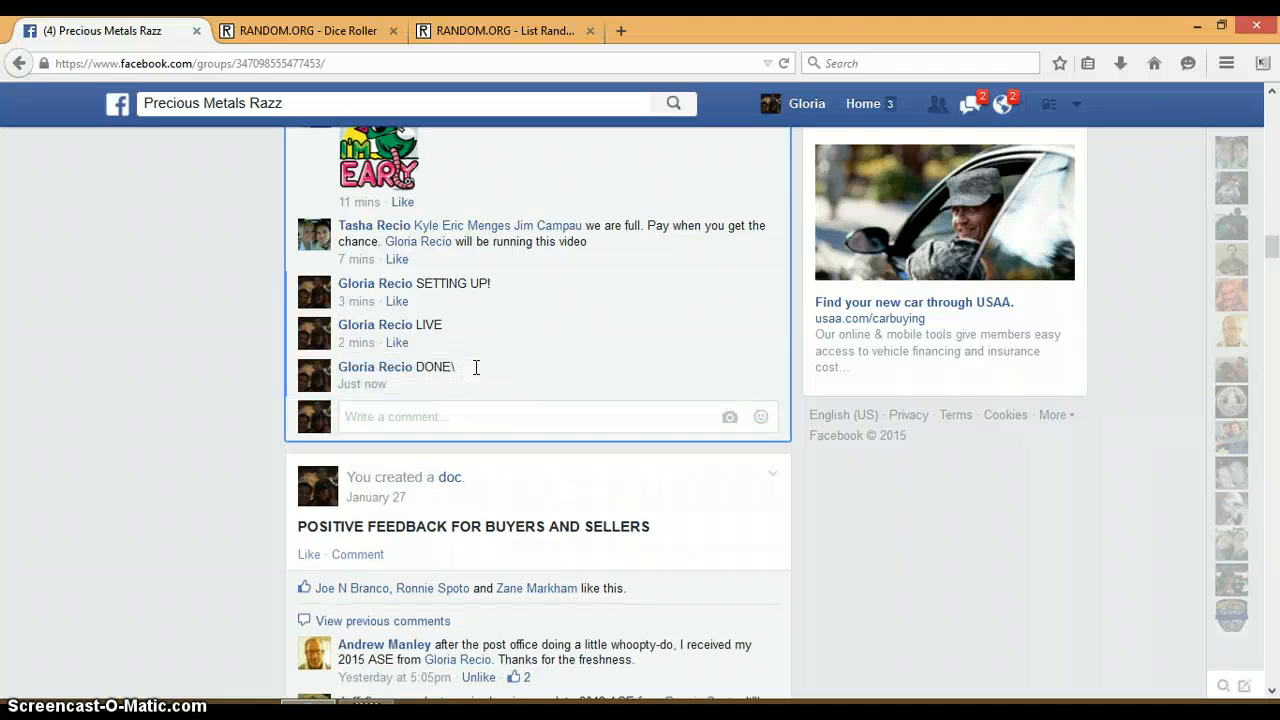
pyautogui.moveTo(360, 384)
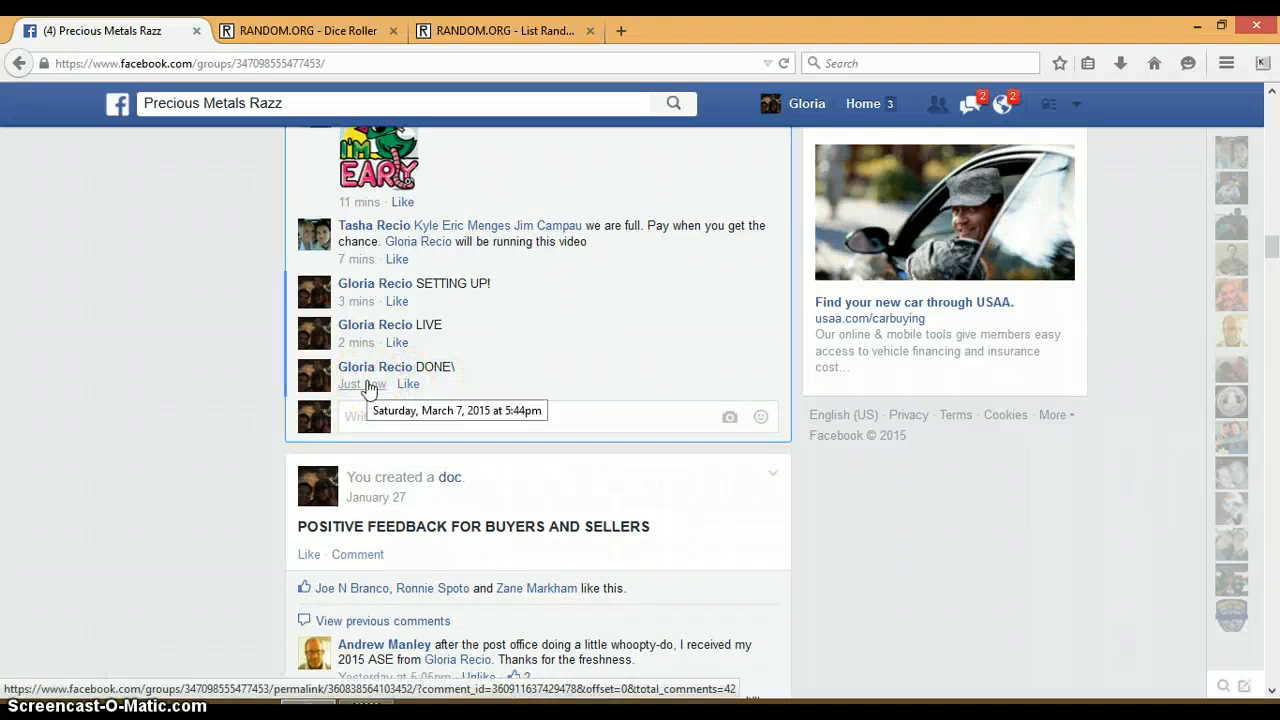